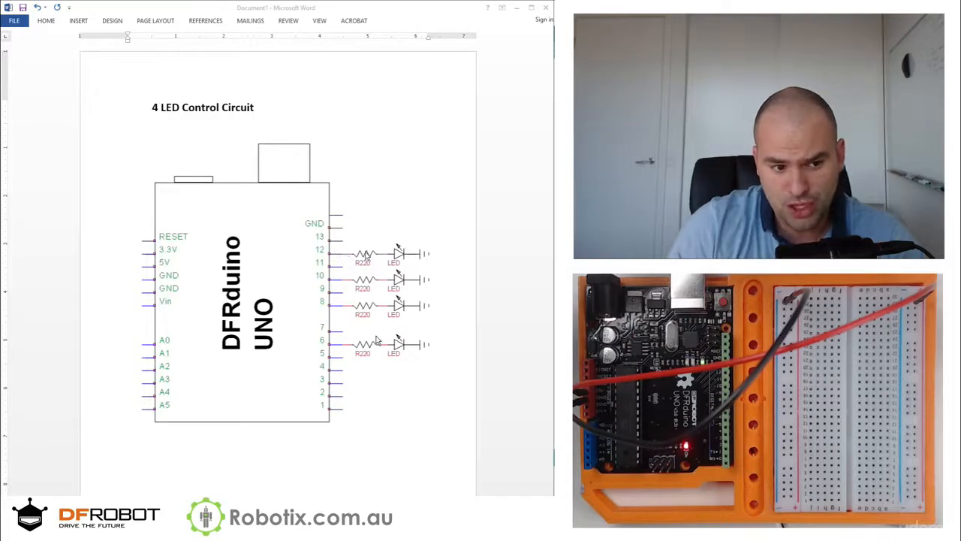
pyautogui.moveTo(422, 253)
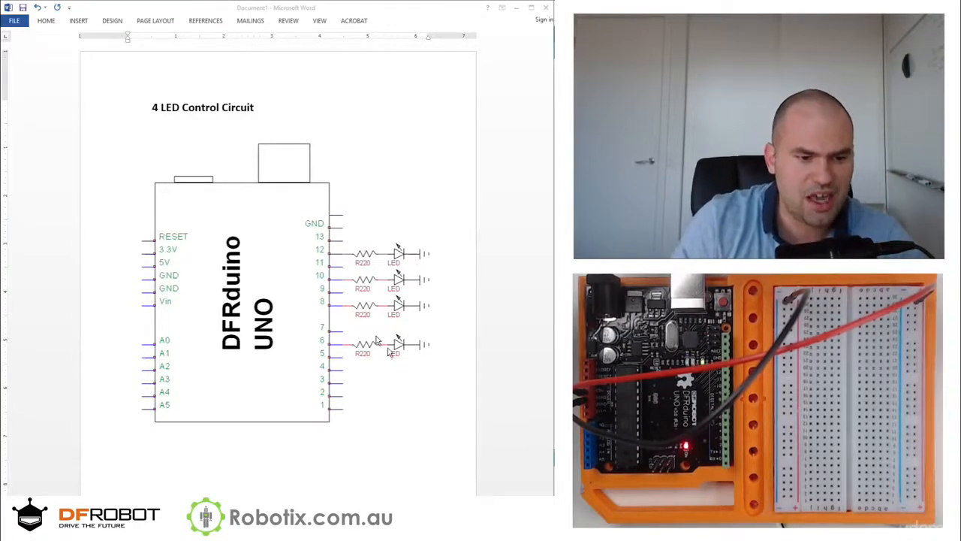
pyautogui.moveTo(390, 371)
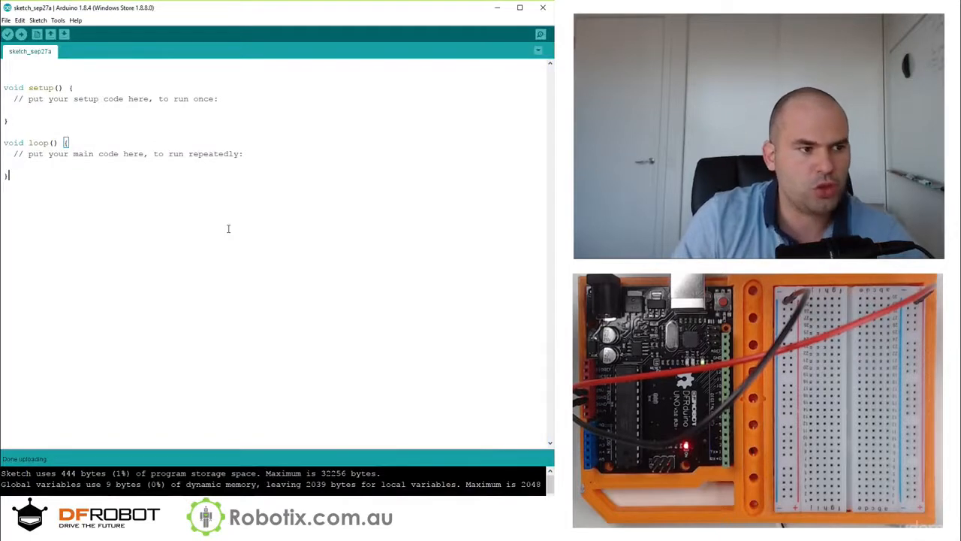
# - Declare int led1 = 6; at the top of the sketch
pyautogui.write('int')
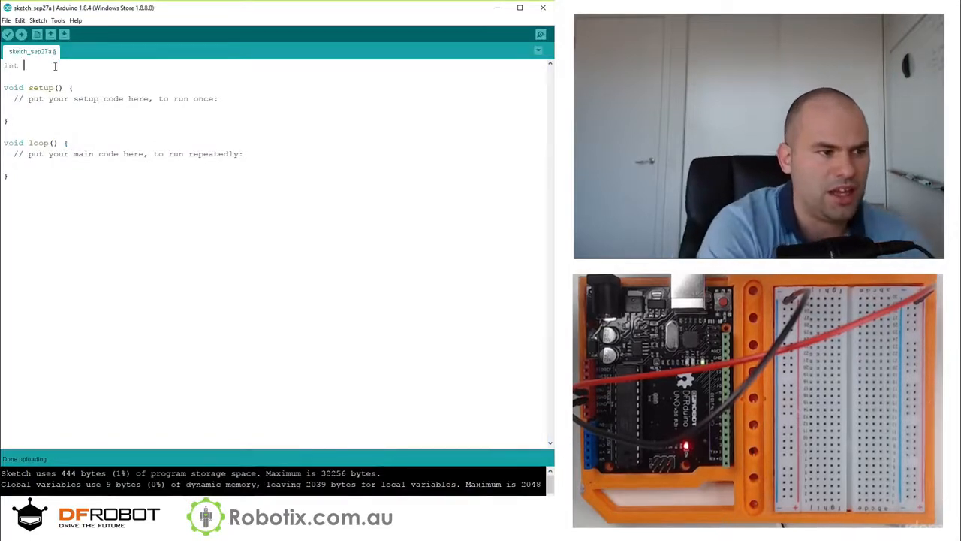
pyautogui.write('led1')
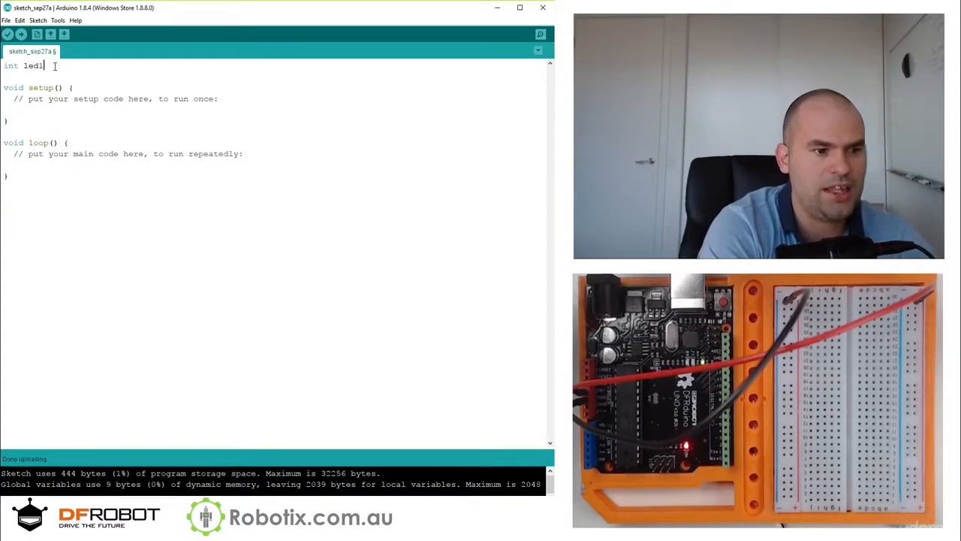
pyautogui.write('=')
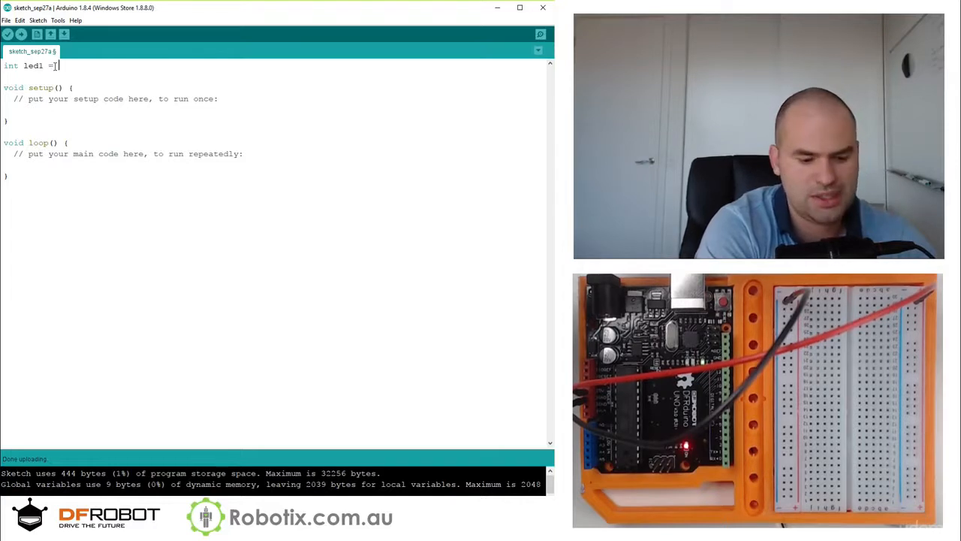
pyautogui.write('6;')
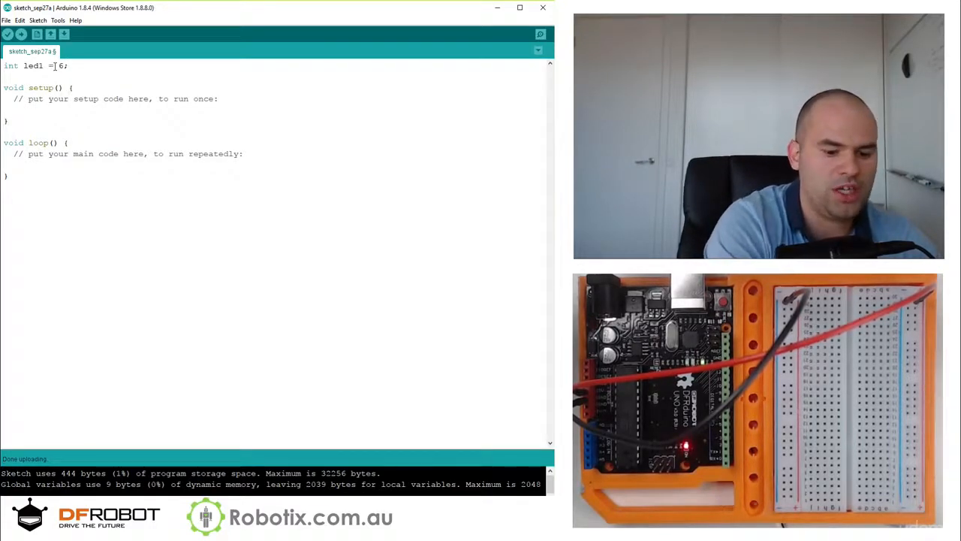
# - Add pinMode(led1,OUTPUT); in setup
pyautogui.write('pinMode')
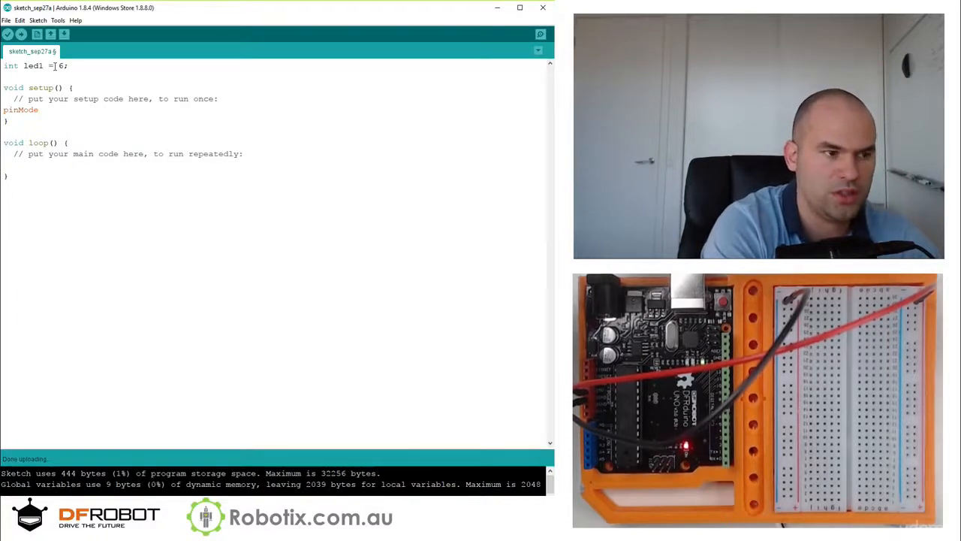
pyautogui.write('(led1')
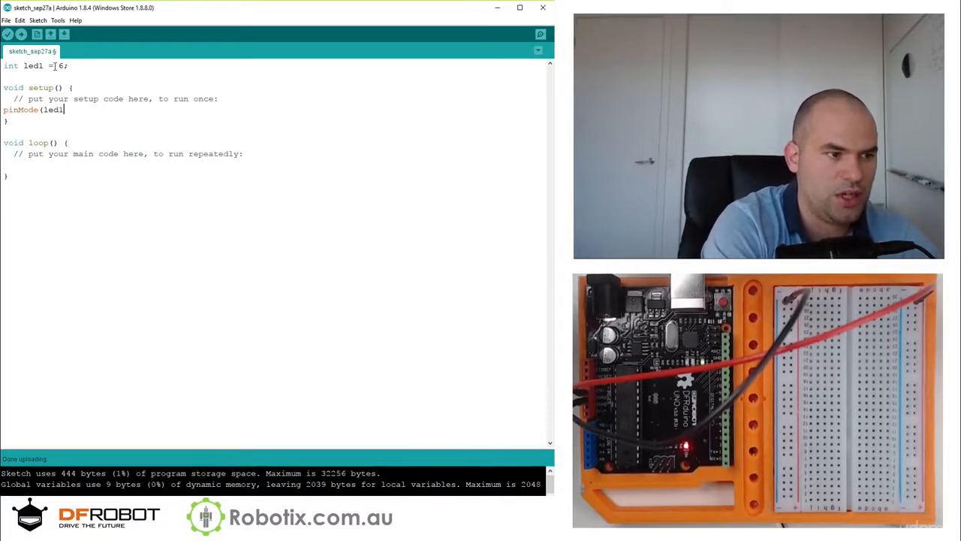
pyautogui.write(',OU')
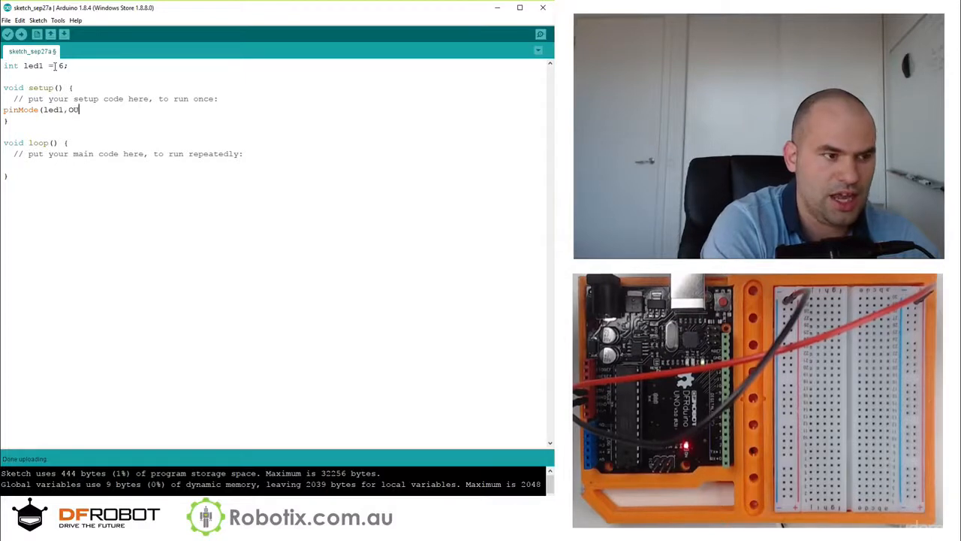
pyautogui.write('TPUT);')
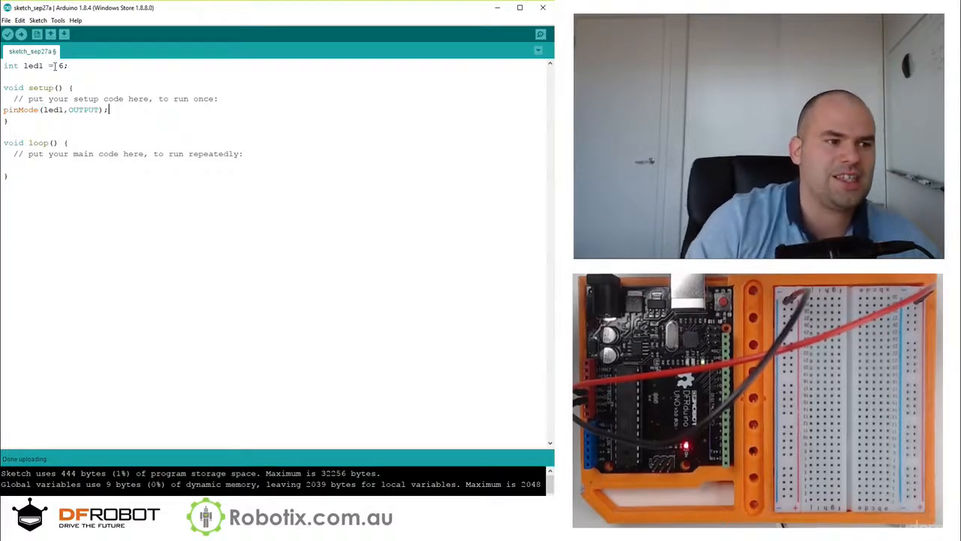
# - Add digitalWrite(6,HIGH); in loop
pyautogui.write('digital')
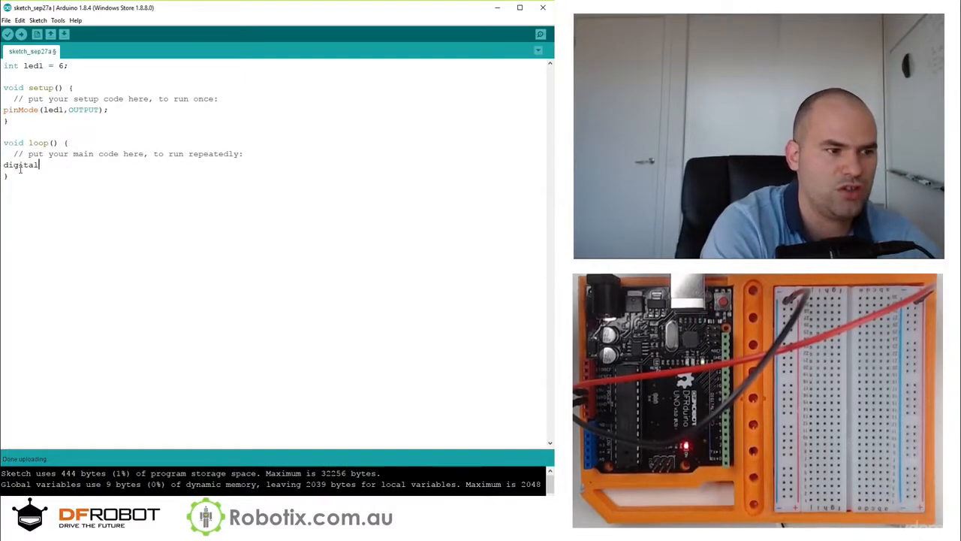
pyautogui.write('Write')
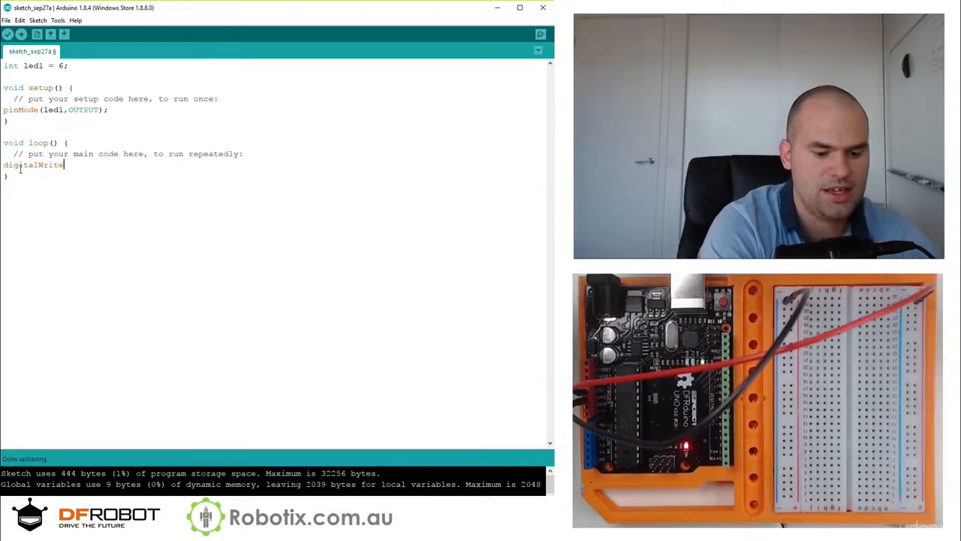
pyautogui.write('(6,HIGH)')
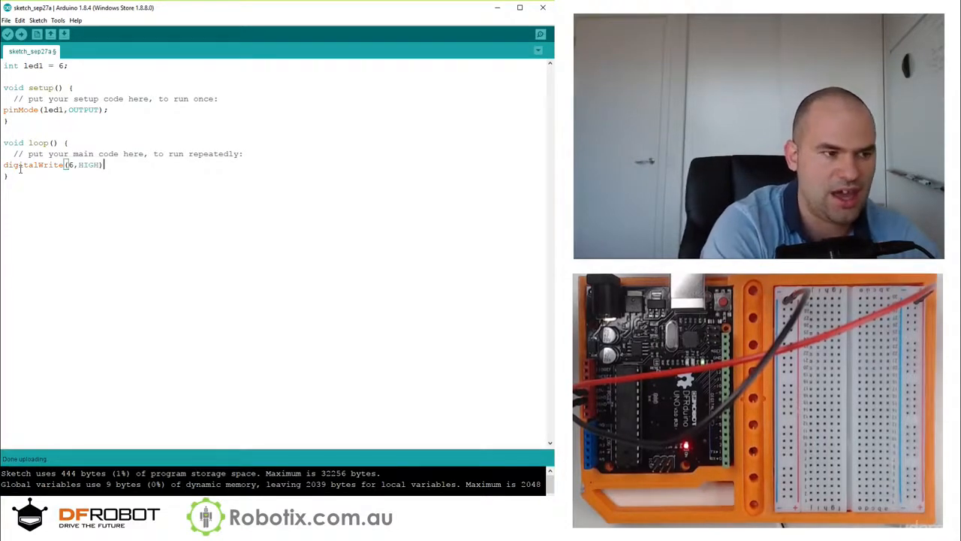
pyautogui.write(';')
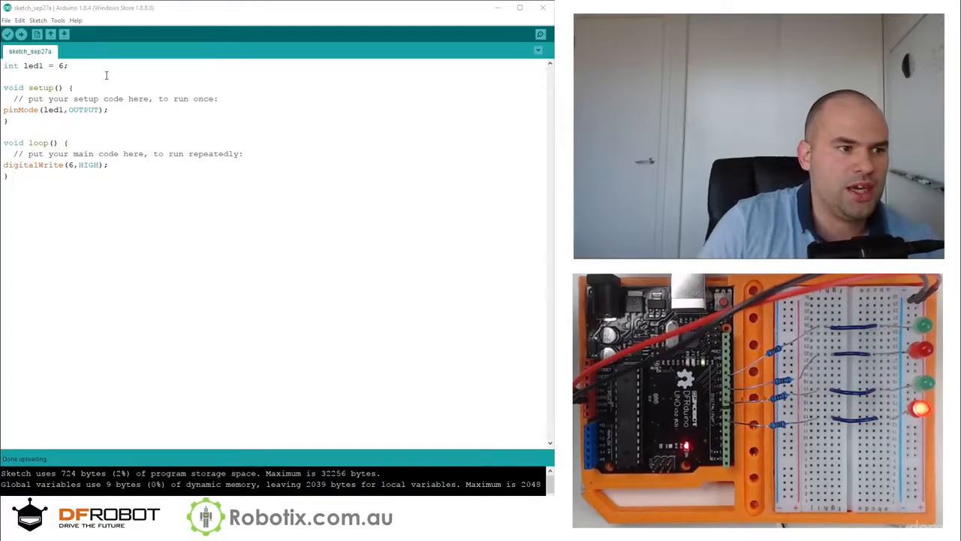
# - Duplicate the led1 declaration for led2 to led4, setting pins 8, 10 and 12
pyautogui.tripleClick(33, 65)
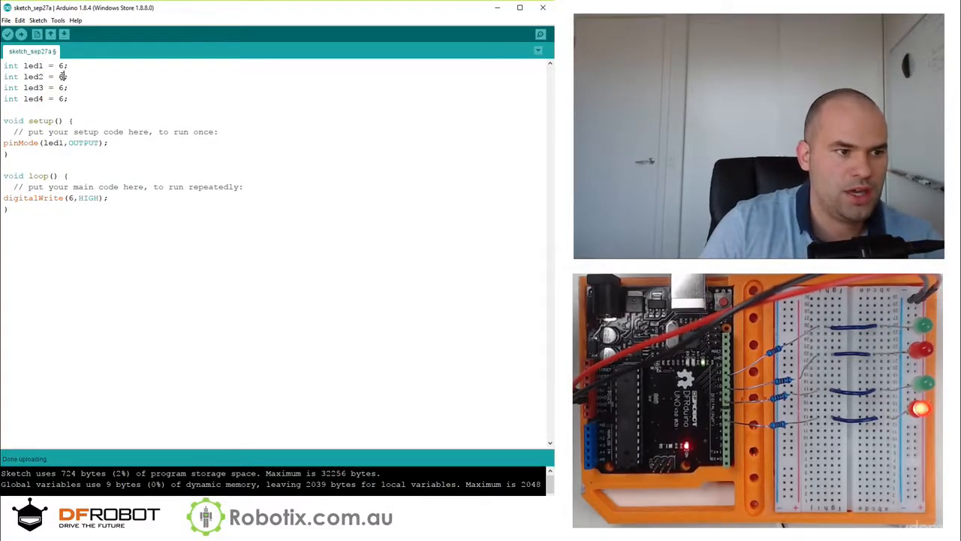
pyautogui.write('8')
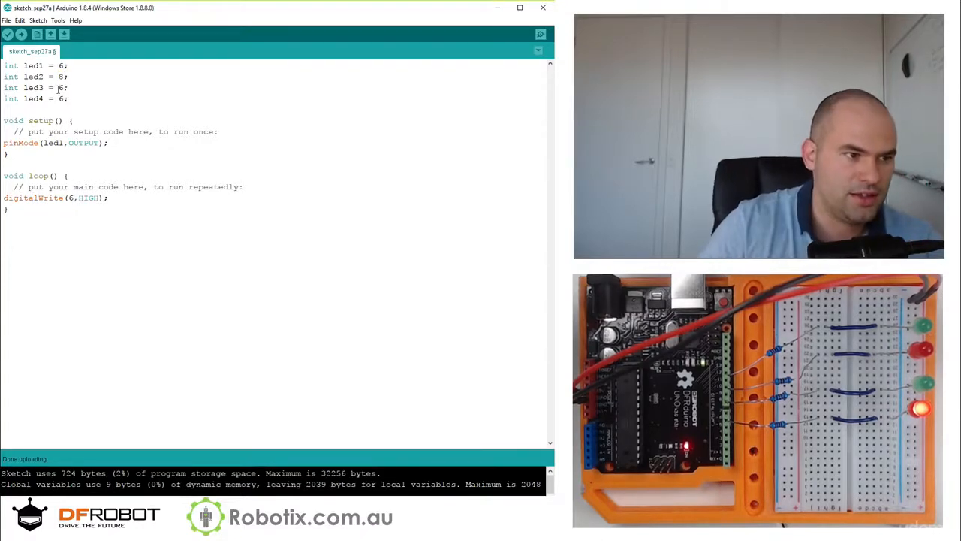
pyautogui.write('12')
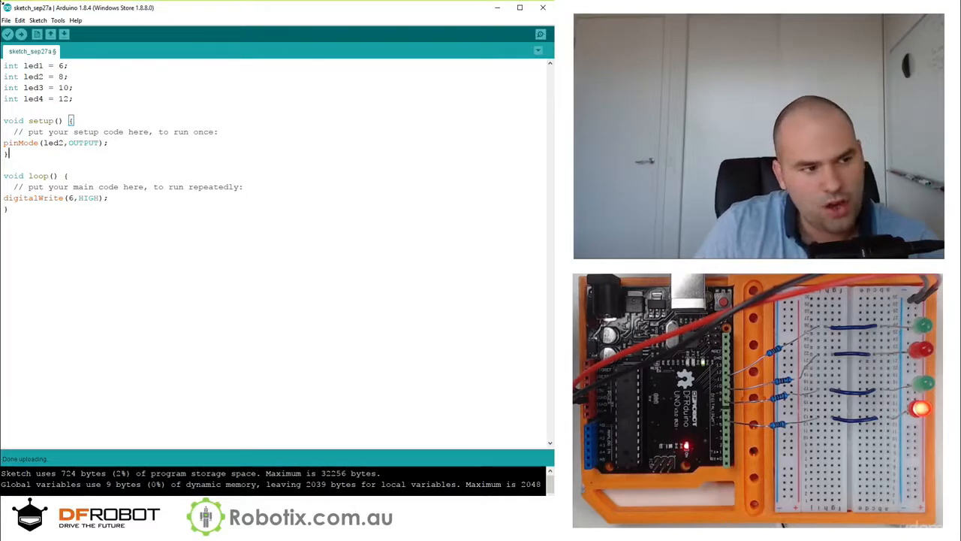
# - Change the loop's digitalWrite pins to 8 and 12, then upload the sketch
pyautogui.click(9, 35)
pyautogui.write('1')
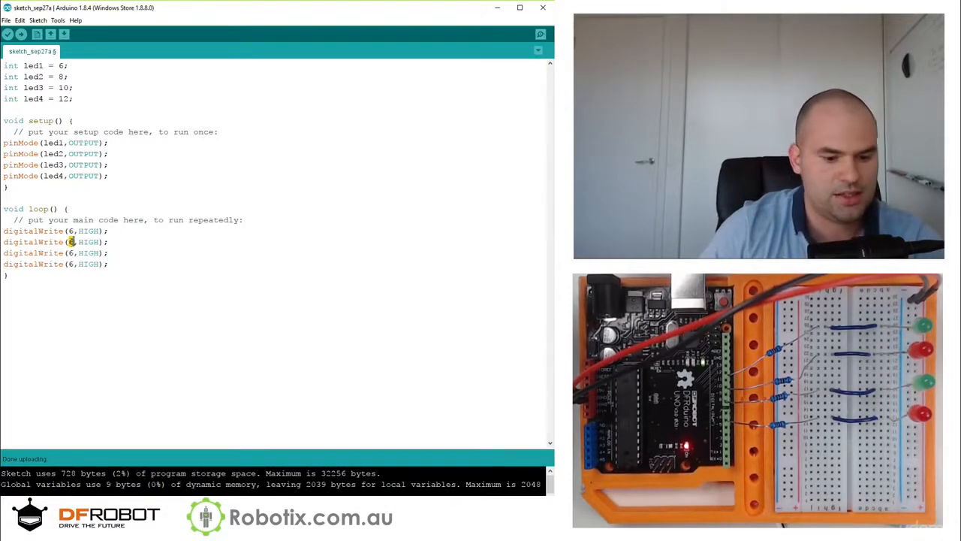
pyautogui.write('8')
pyautogui.click(56, 253)
pyautogui.write('10')
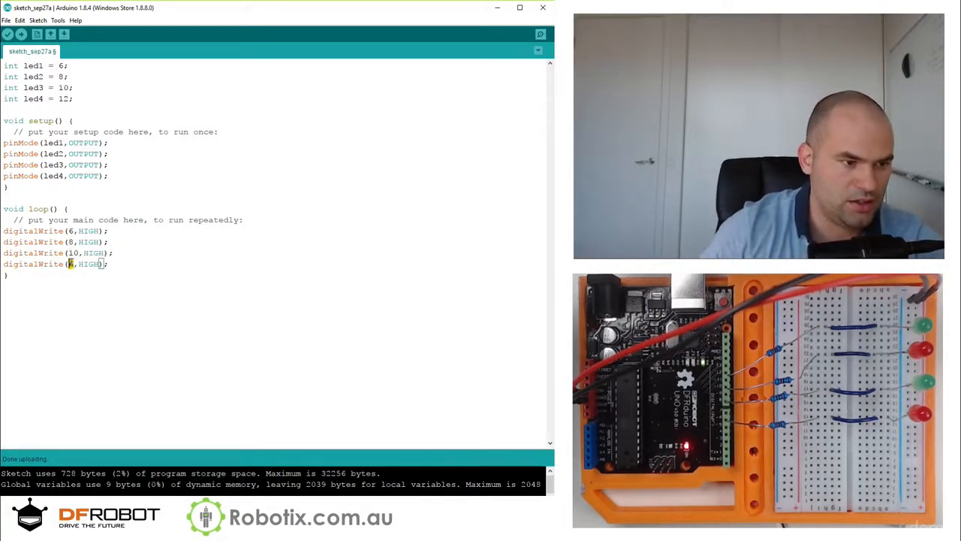
pyautogui.write('12')
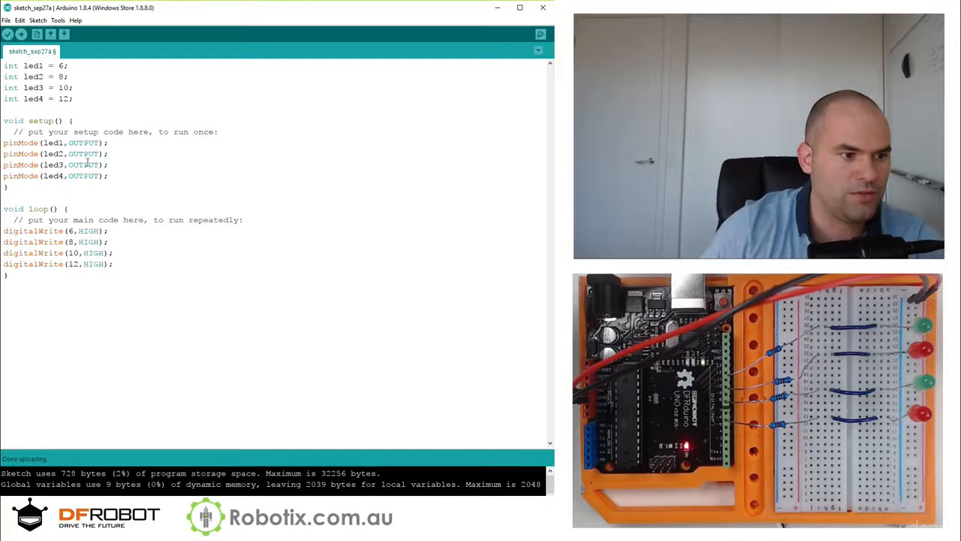
pyautogui.click(21, 35)
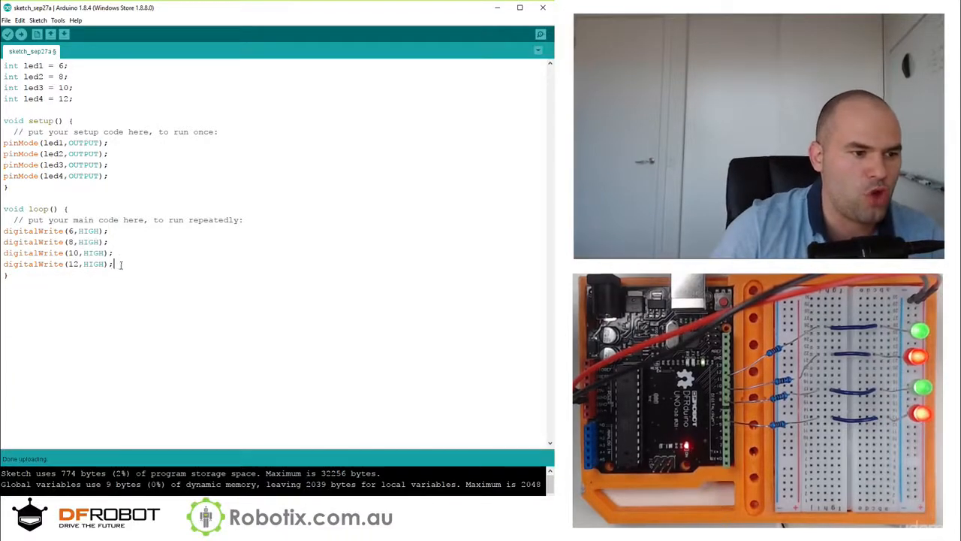
# - Duplicate the four writes as LOW, add delay(1000) after each block, and upload
pyautogui.moveTo(3, 231); pyautogui.dragTo(113, 264)
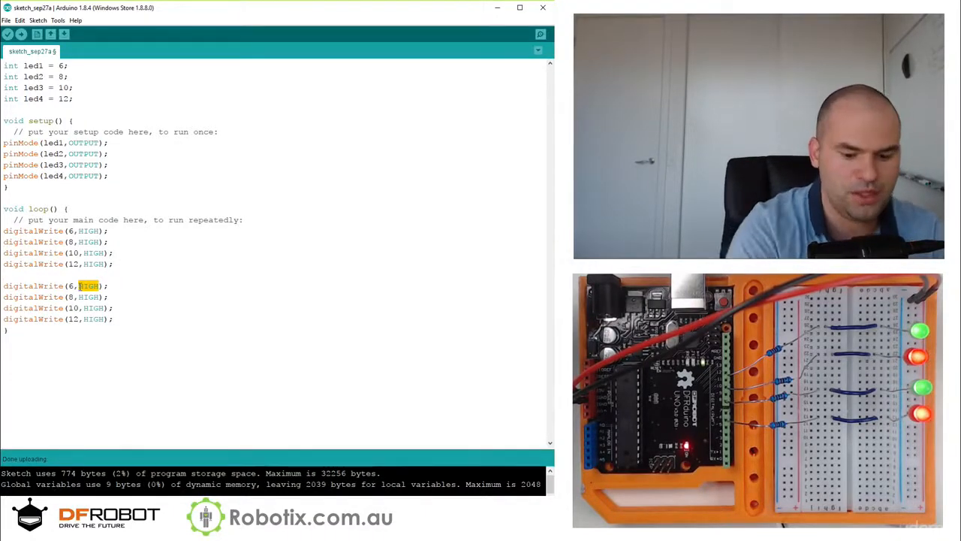
pyautogui.write('LOW')
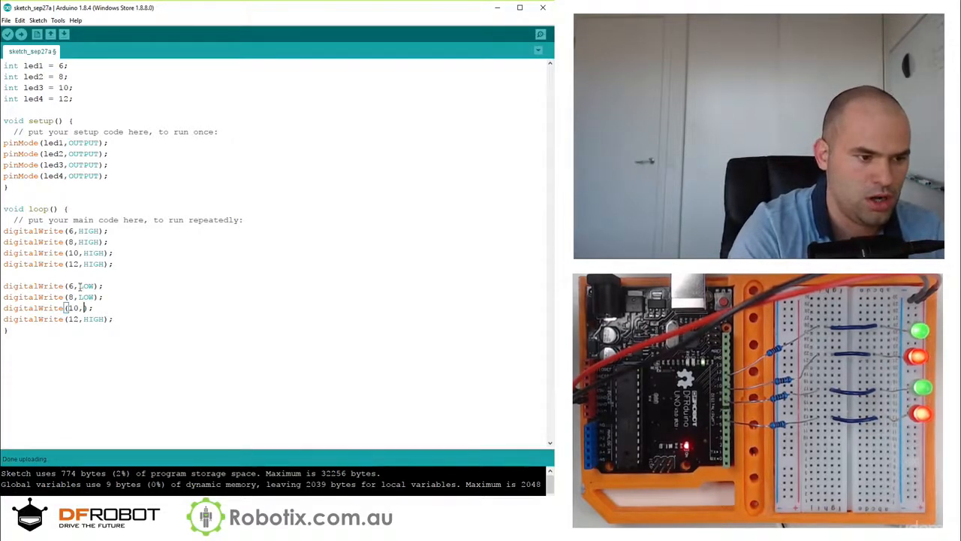
pyautogui.write('LOW')
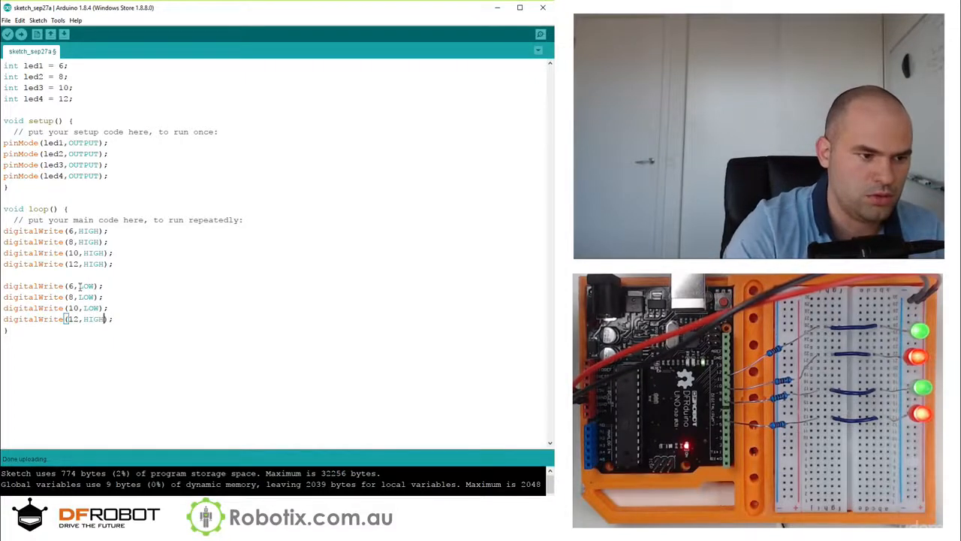
pyautogui.write('LOW')
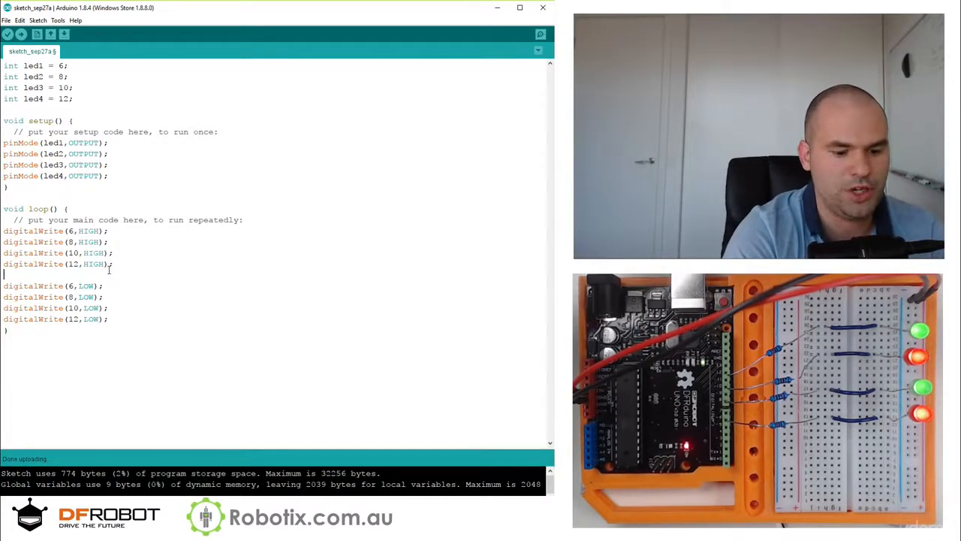
pyautogui.write('delay(1000);')
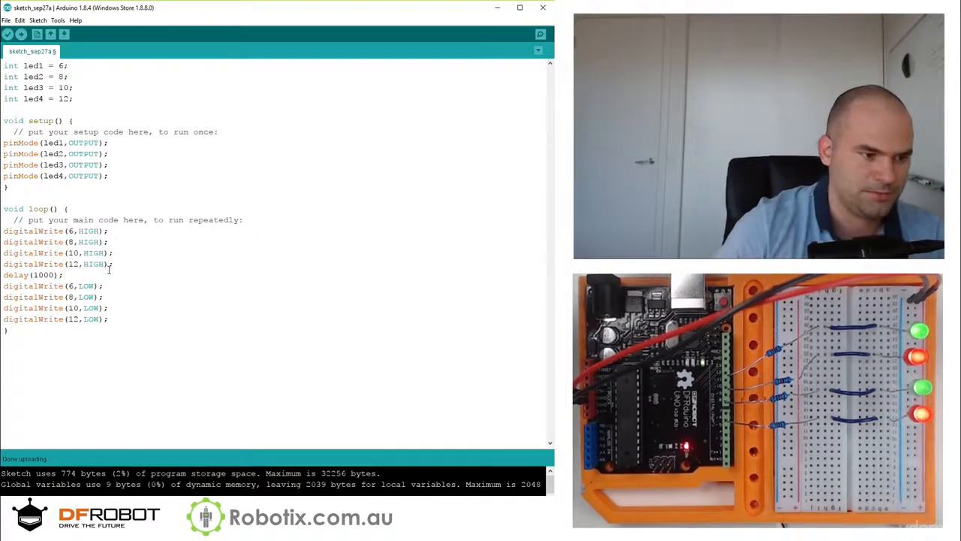
pyautogui.write('delay(1000')
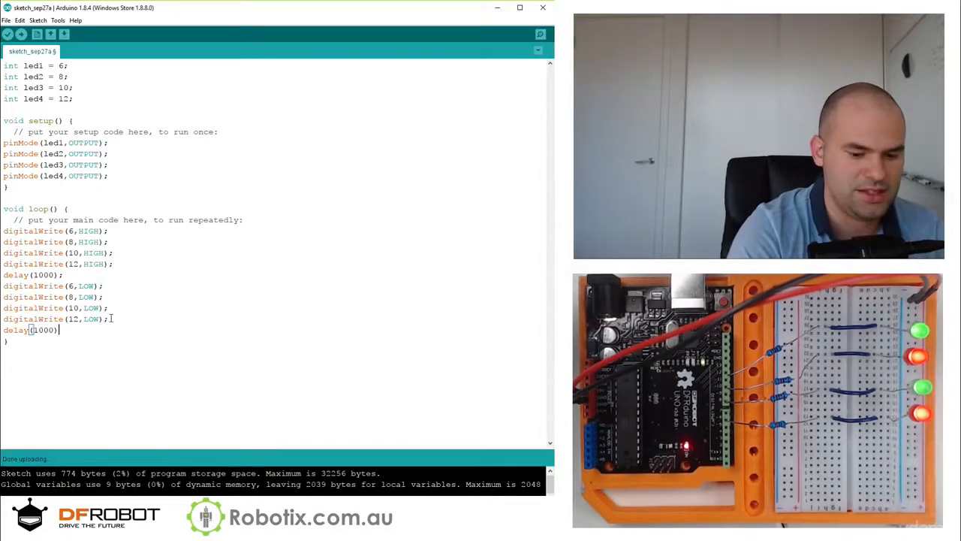
pyautogui.click(20, 34)
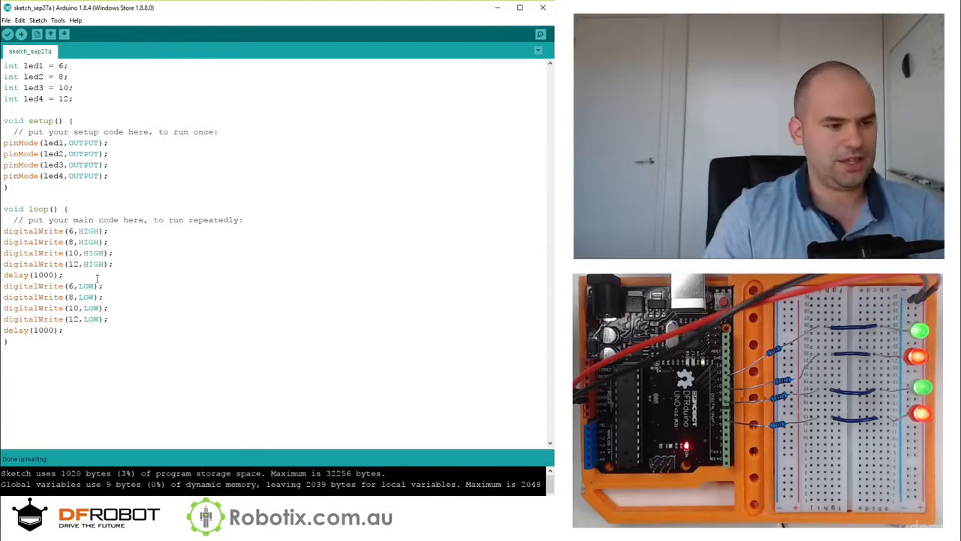
# - Paste delay(1000) after the HIGH writes and upload the one-by-one sketch
pyautogui.doubleClick(17, 274)
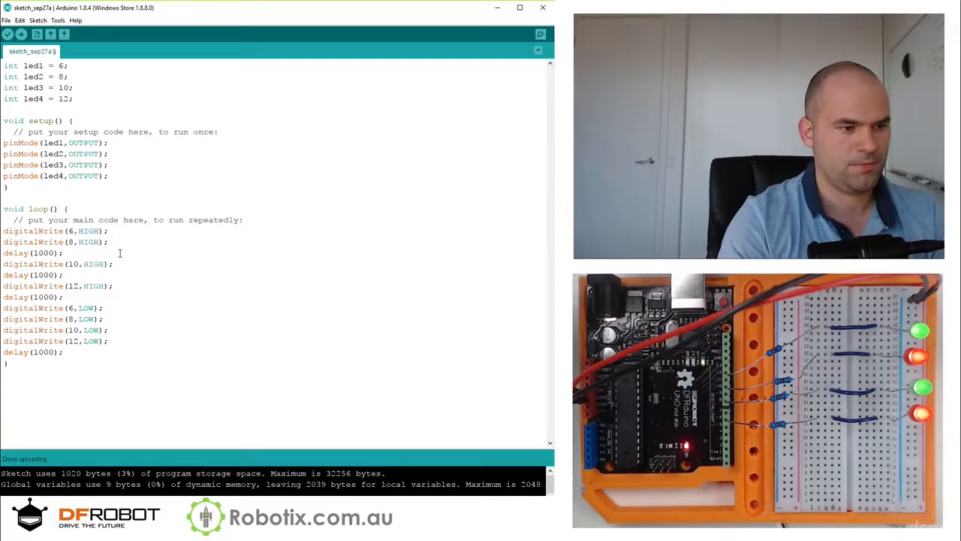
pyautogui.click(22, 34)
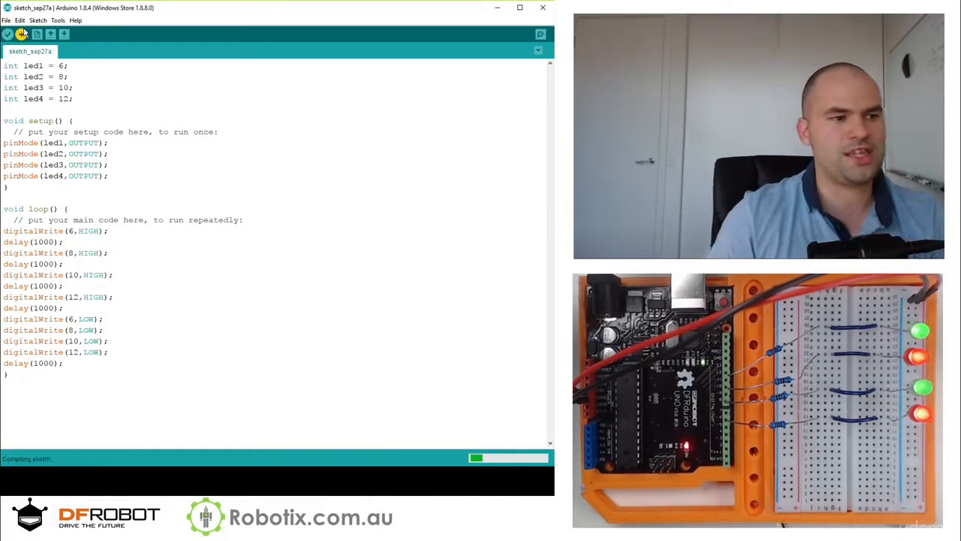
pyautogui.click(21, 34)
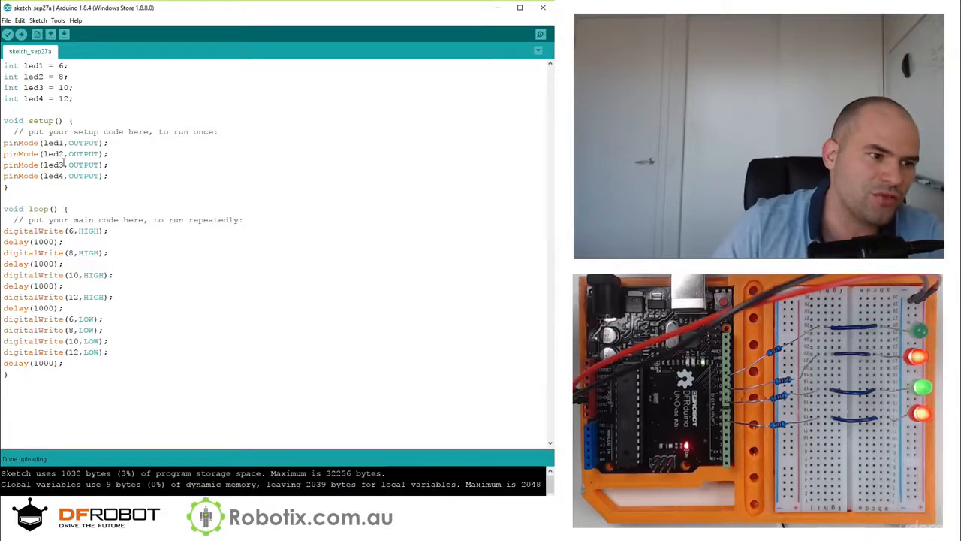
# - Replace the write pin numbers with led1 to led4 variables and upload
pyautogui.doubleClick(54, 142)
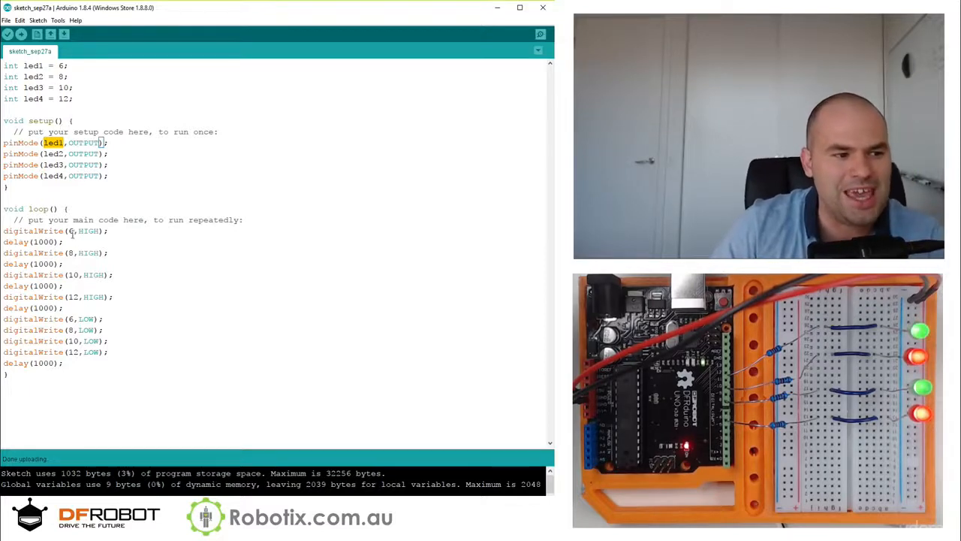
pyautogui.write('led1')
pyautogui.click(56, 253)
pyautogui.write('led2')
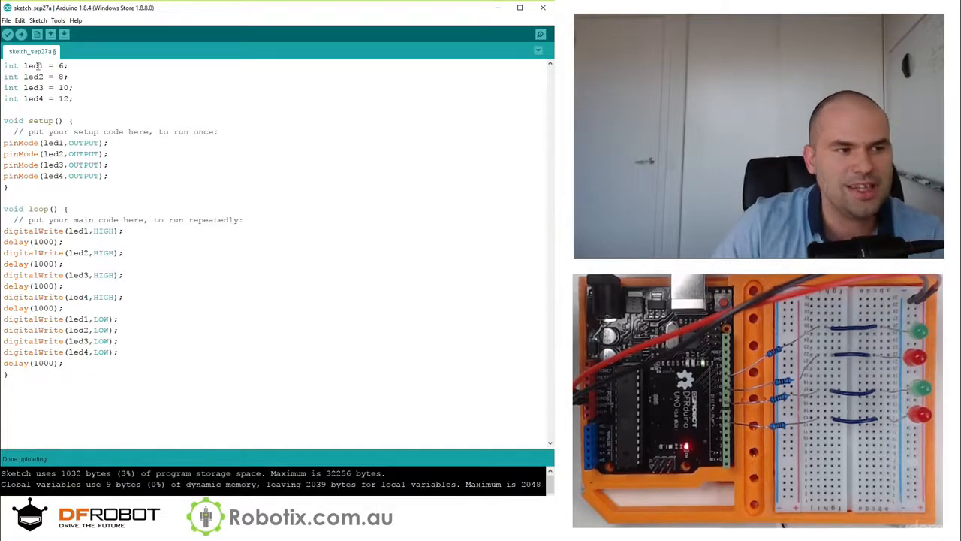
pyautogui.click(20, 35)
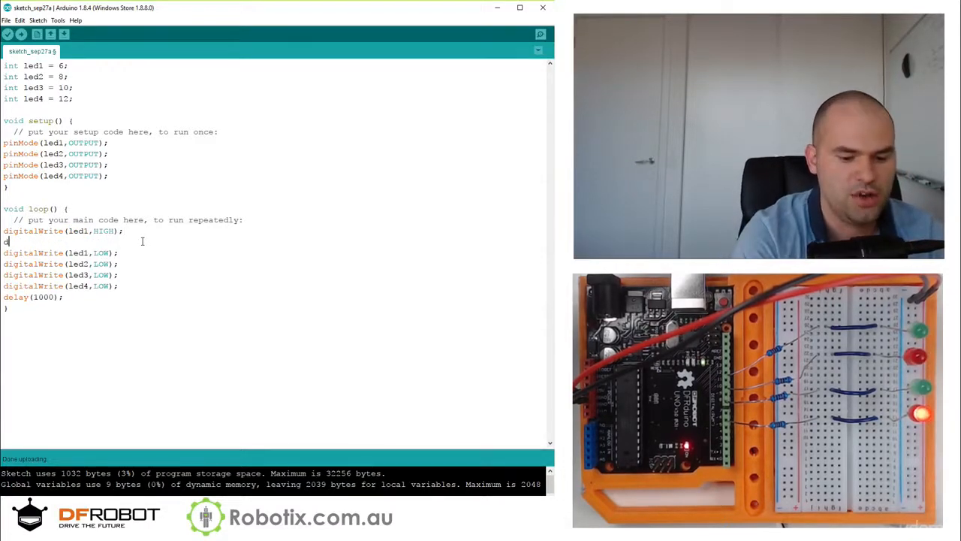
# - Try a random() pin with delay(1000) in the first HIGH write, upload, and re-edit it
pyautogui.write('elay(')
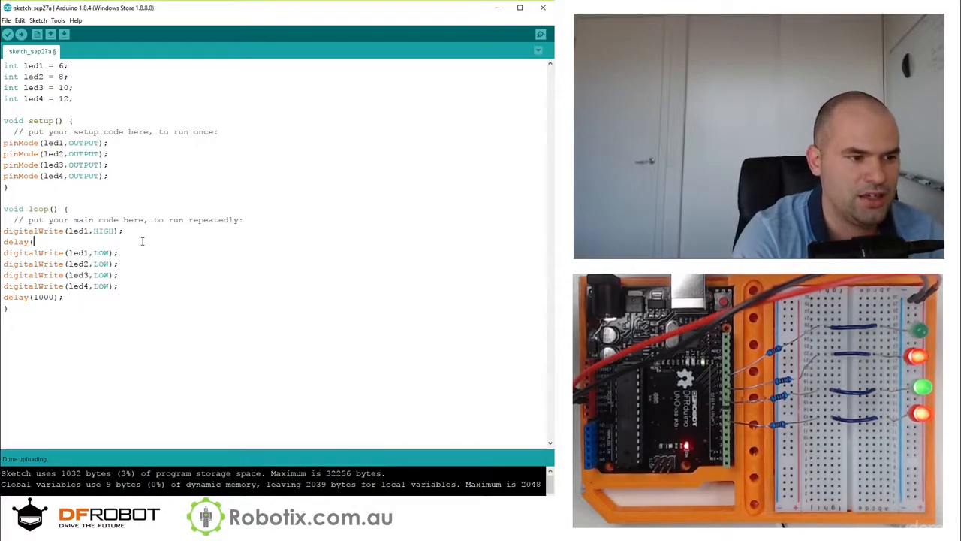
pyautogui.write('1000)')
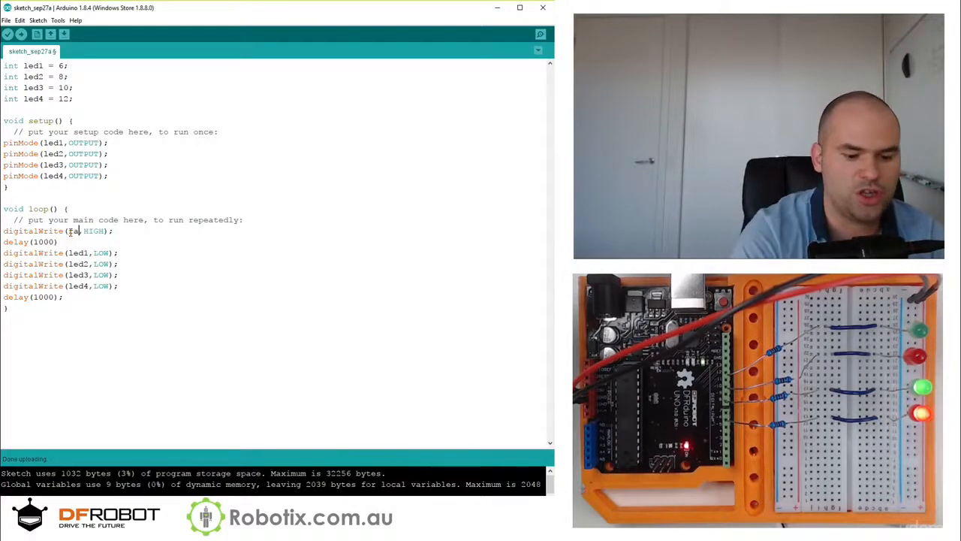
pyautogui.write('random()')
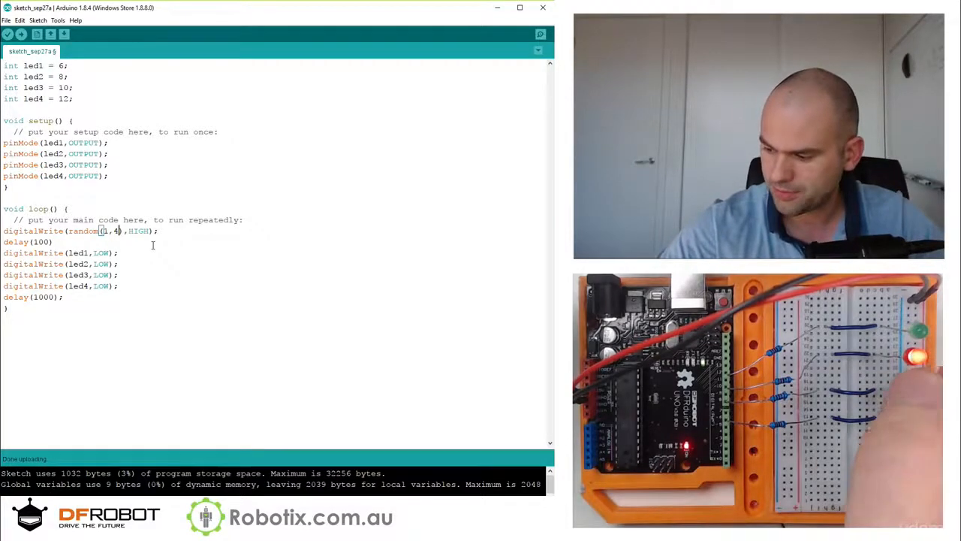
pyautogui.click(21, 35)
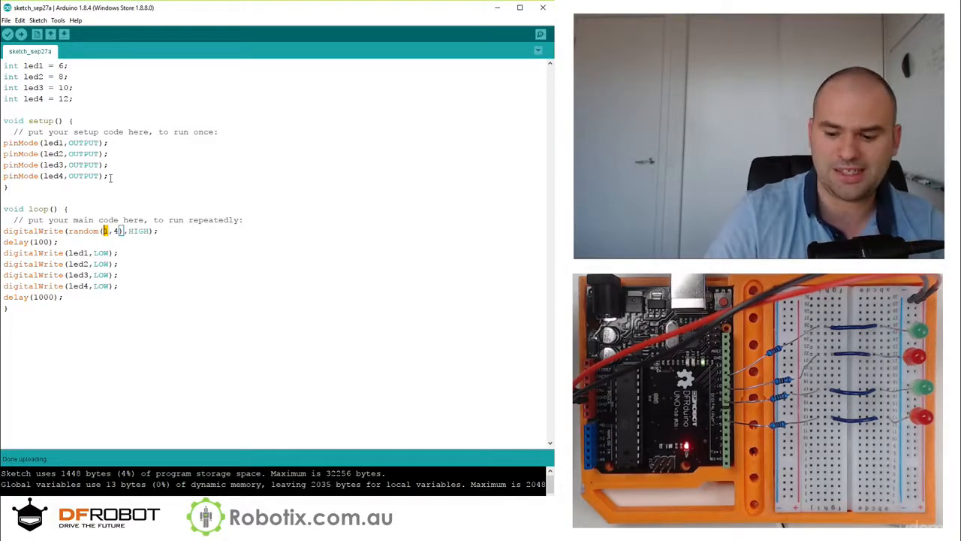
pyautogui.write('6,12')
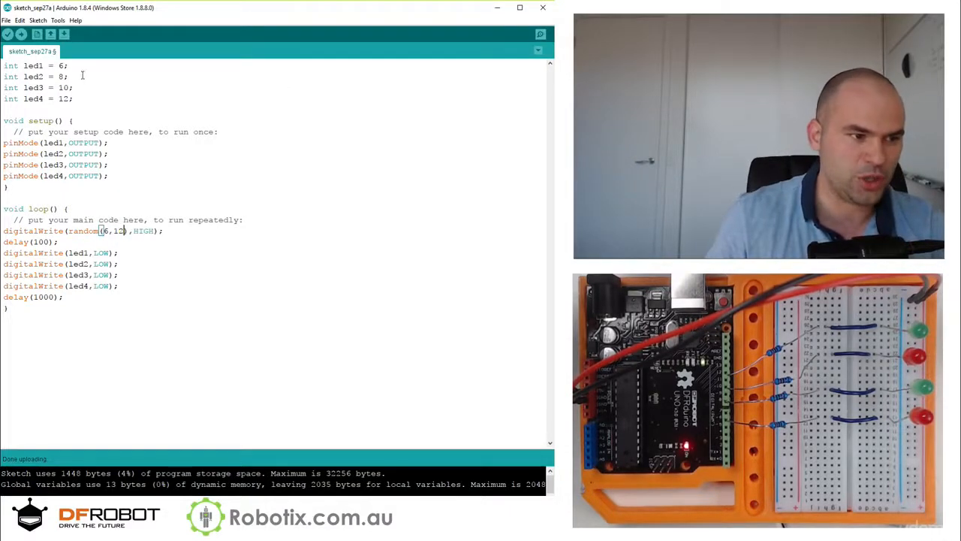
pyautogui.click(7, 35)
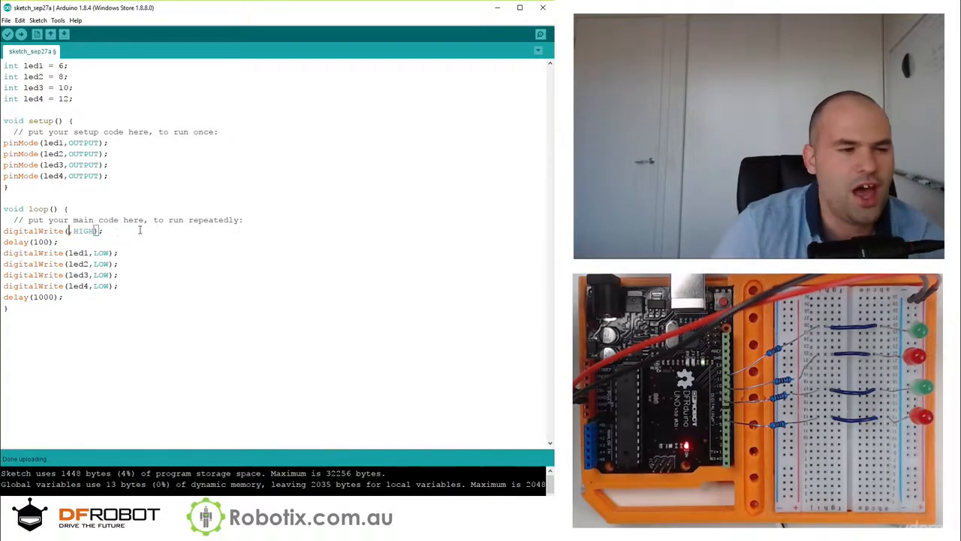
# - Replace HIGH with random(0,2) in the led1 write and upload the sketch
pyautogui.doubleClick(81, 231)
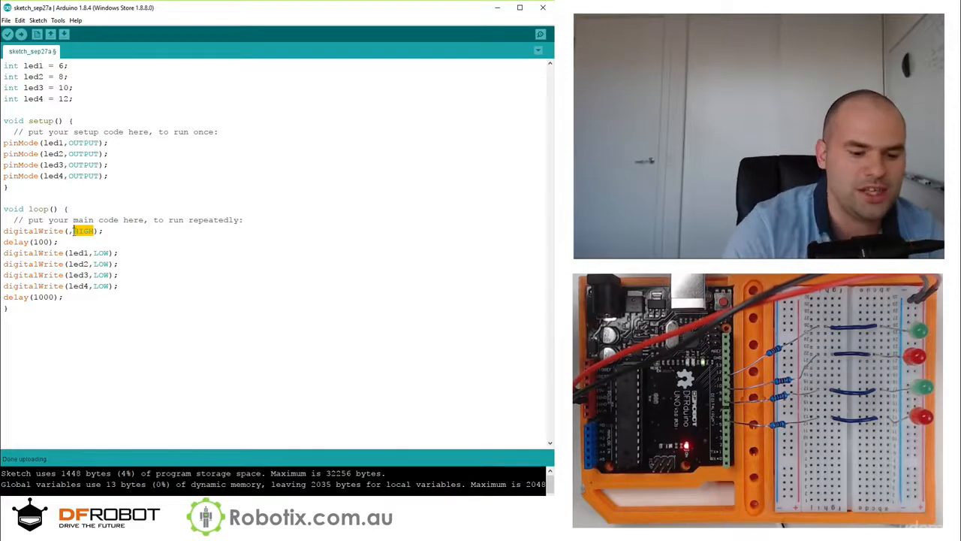
pyautogui.write('random(')
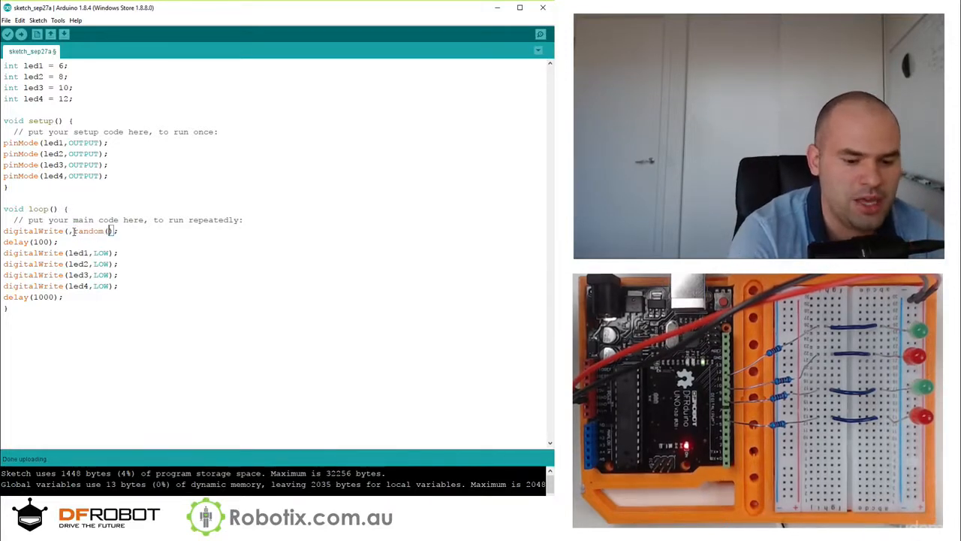
pyautogui.write('0,')
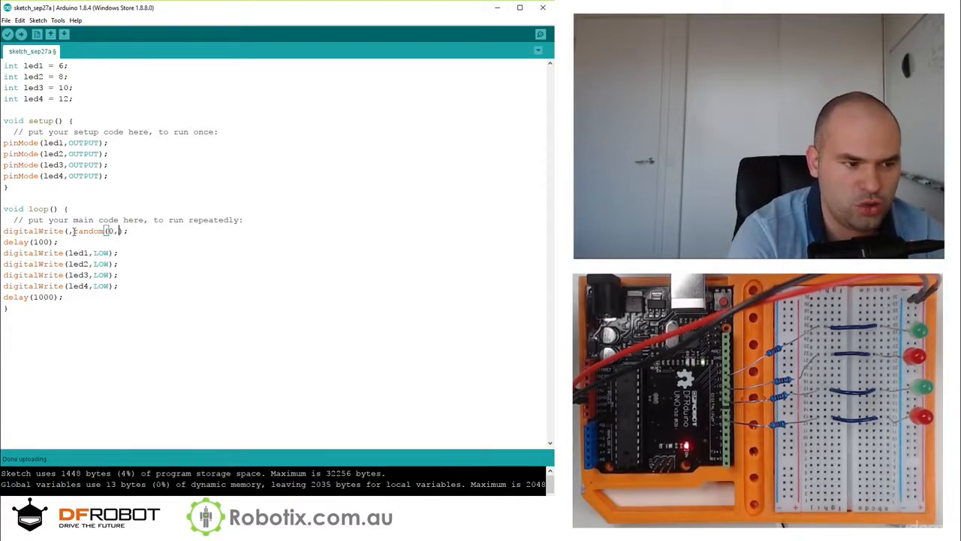
pyautogui.write('2)')
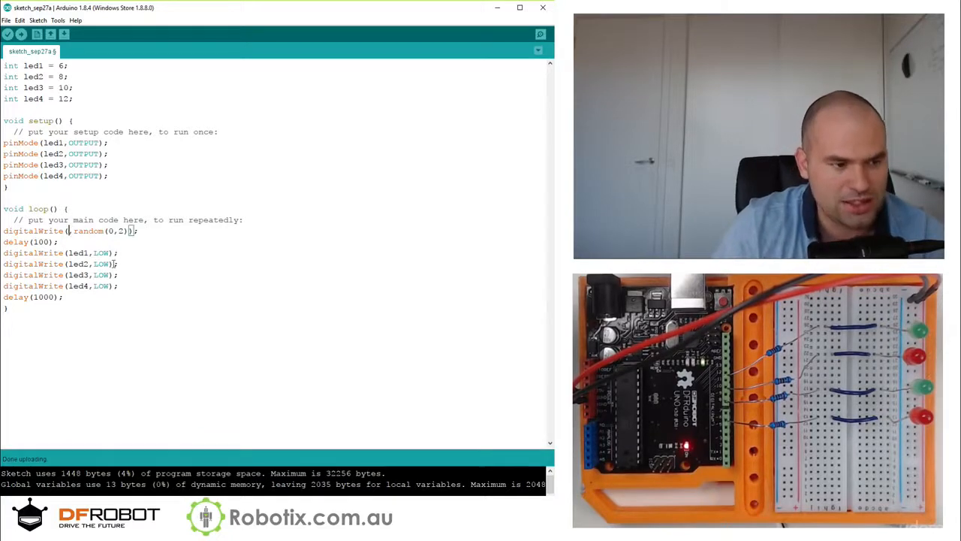
pyautogui.write('led1')
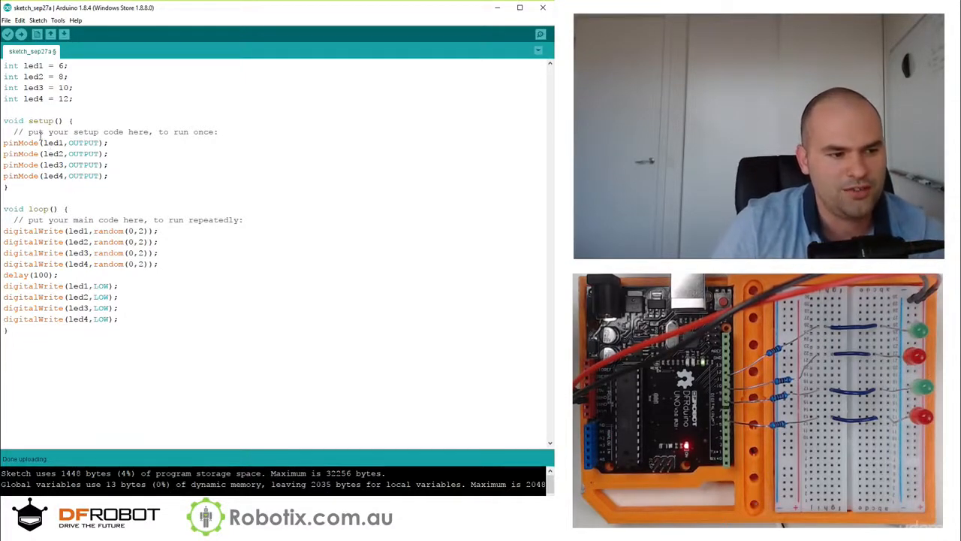
pyautogui.click(20, 34)
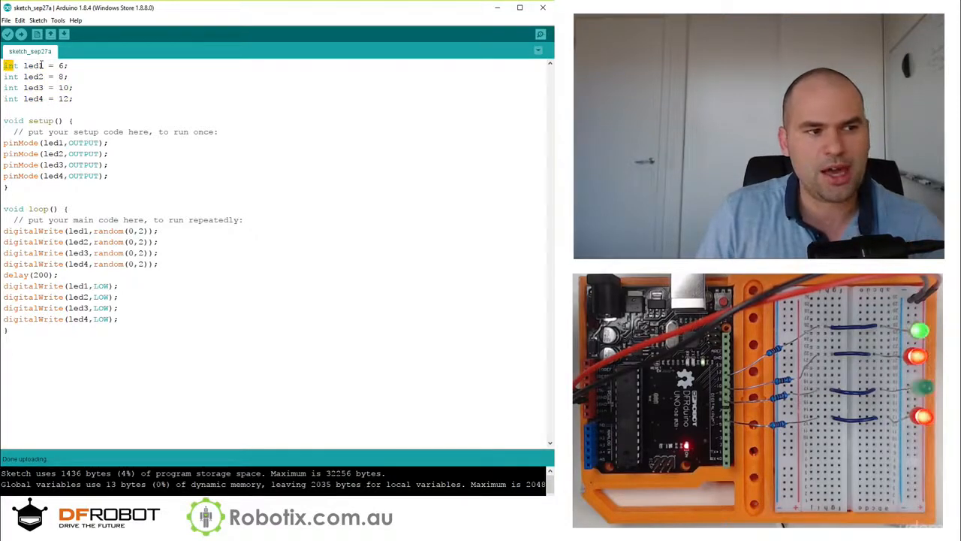
pyautogui.doubleClick(33, 66)
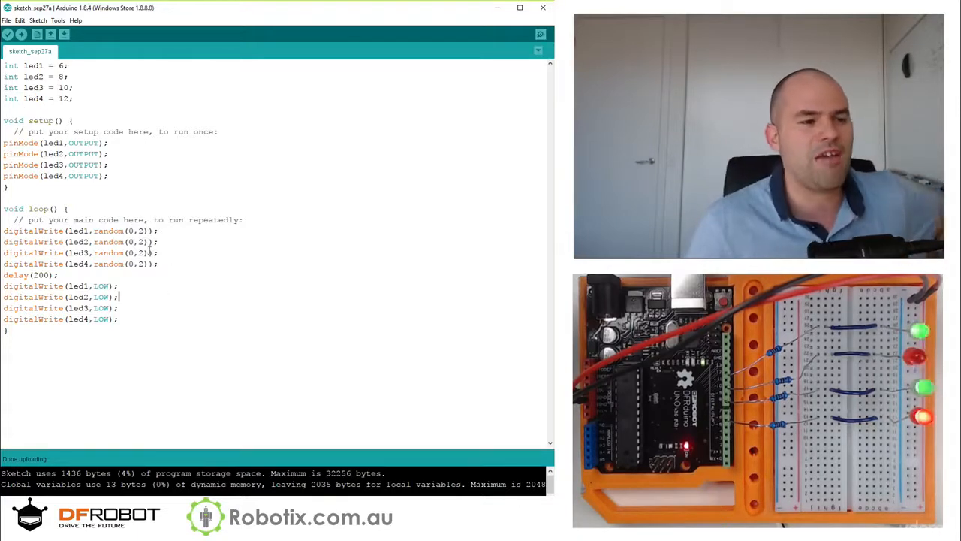
pyautogui.doubleClick(109, 231)
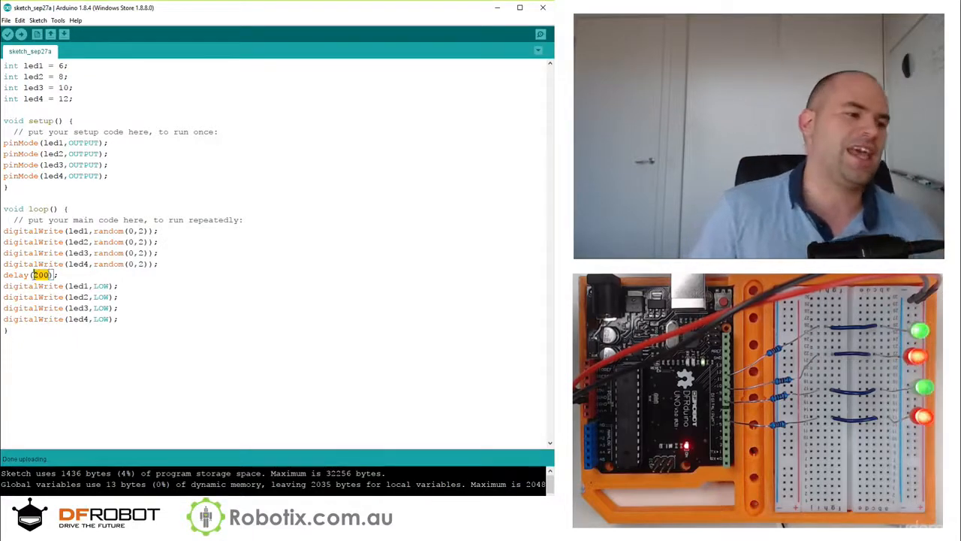
# - Set the delay to random(100,600), fix the missing parenthesis, upload, and auto-format
pyautogui.write('random')
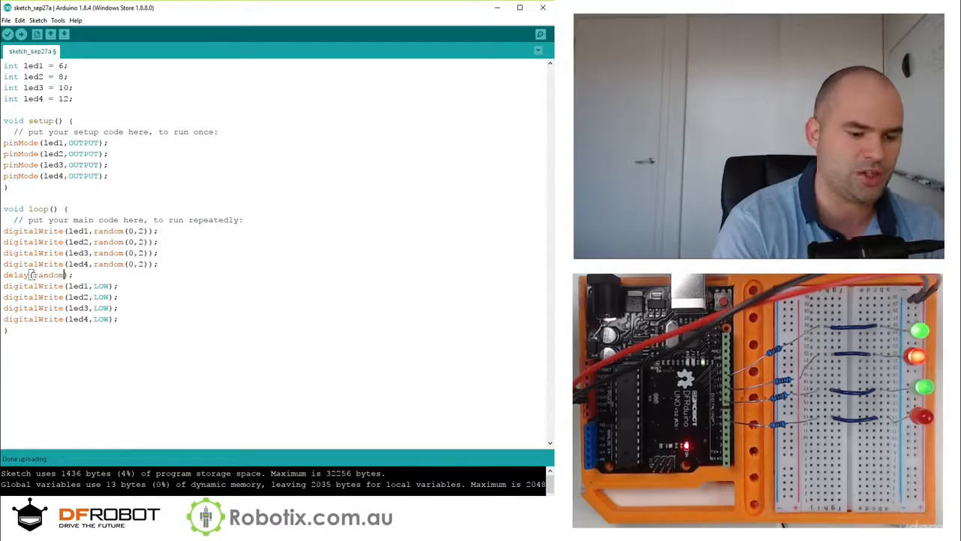
pyautogui.write('100)')
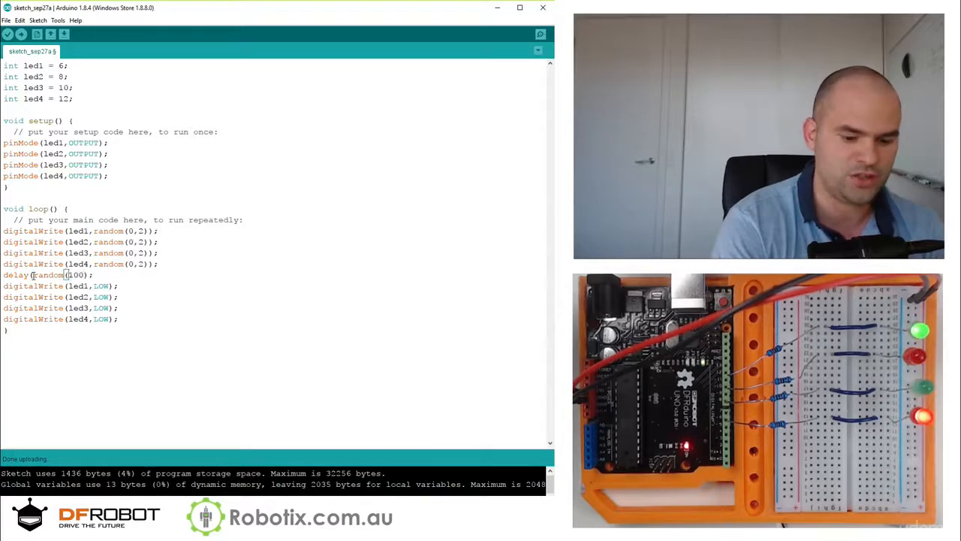
pyautogui.write(',600')
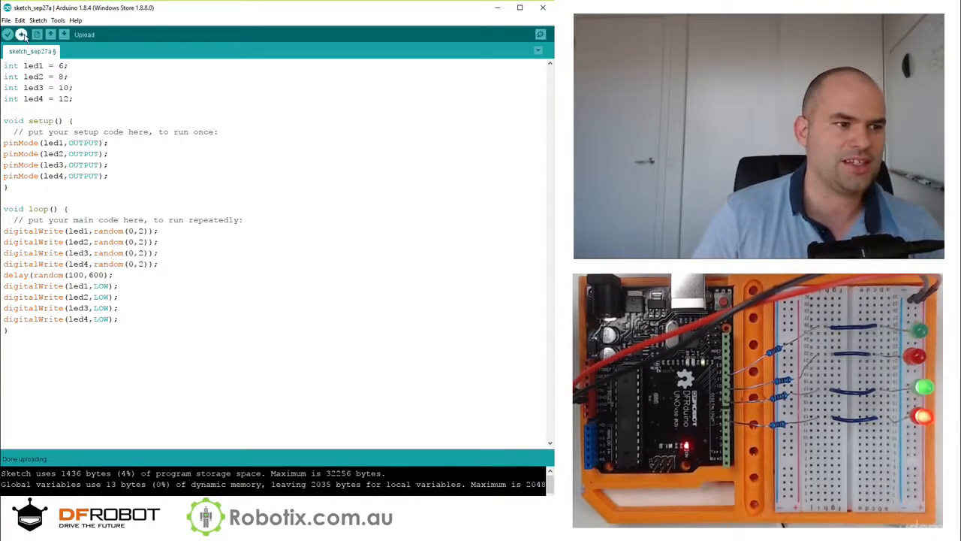
pyautogui.click(7, 35)
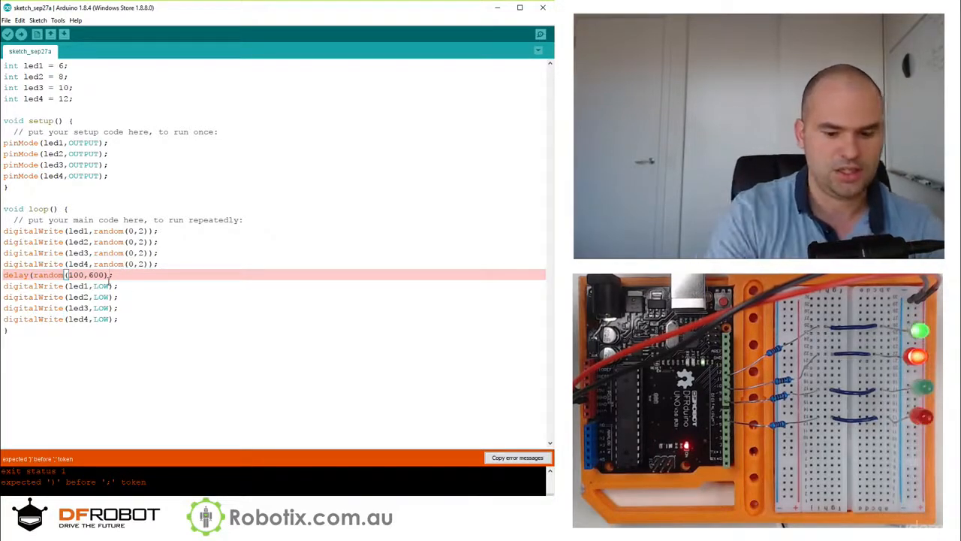
pyautogui.click(8, 34)
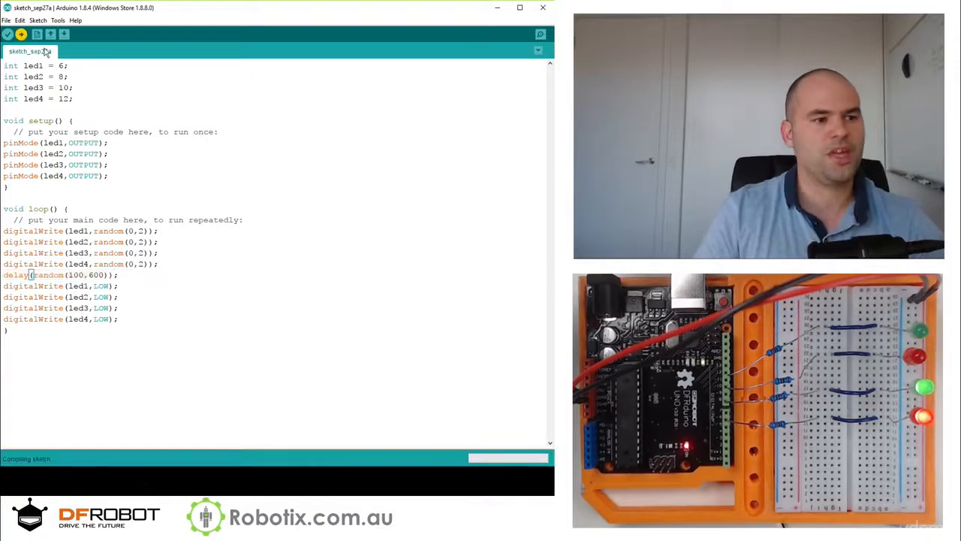
pyautogui.click(20, 35)
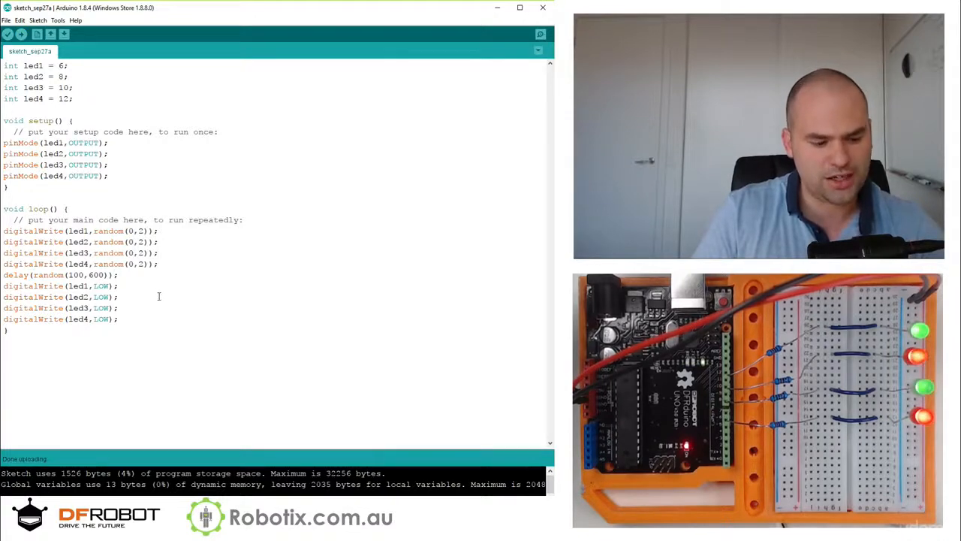
pyautogui.press('ctrl+t')
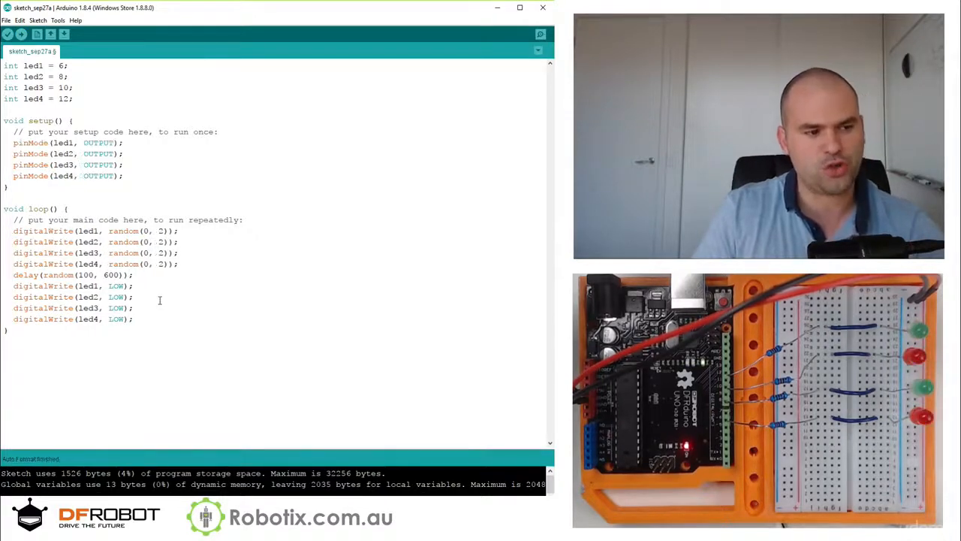